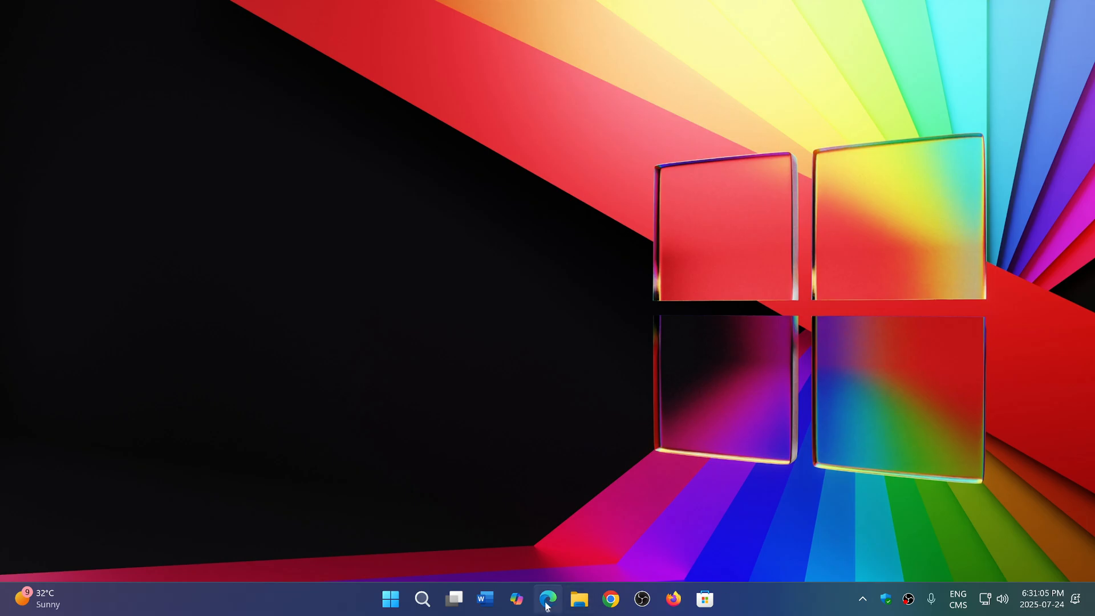
# Restore Edge from the taskbar showing Starlink reports spiking near 63,734 around 4 PM.
pyautogui.click(548, 599)
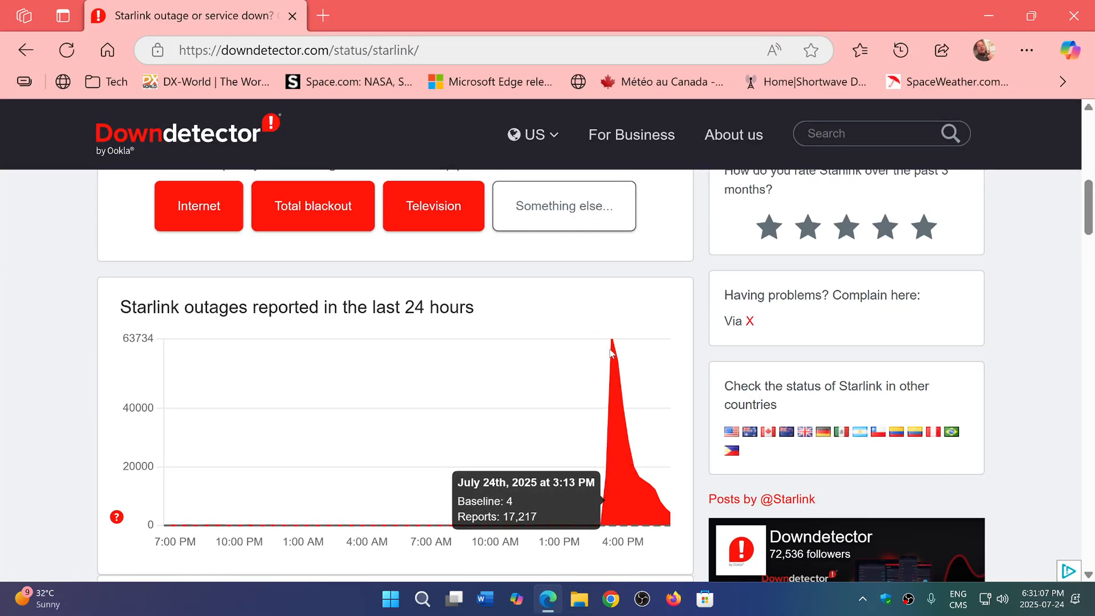
pyautogui.moveTo(602, 526)
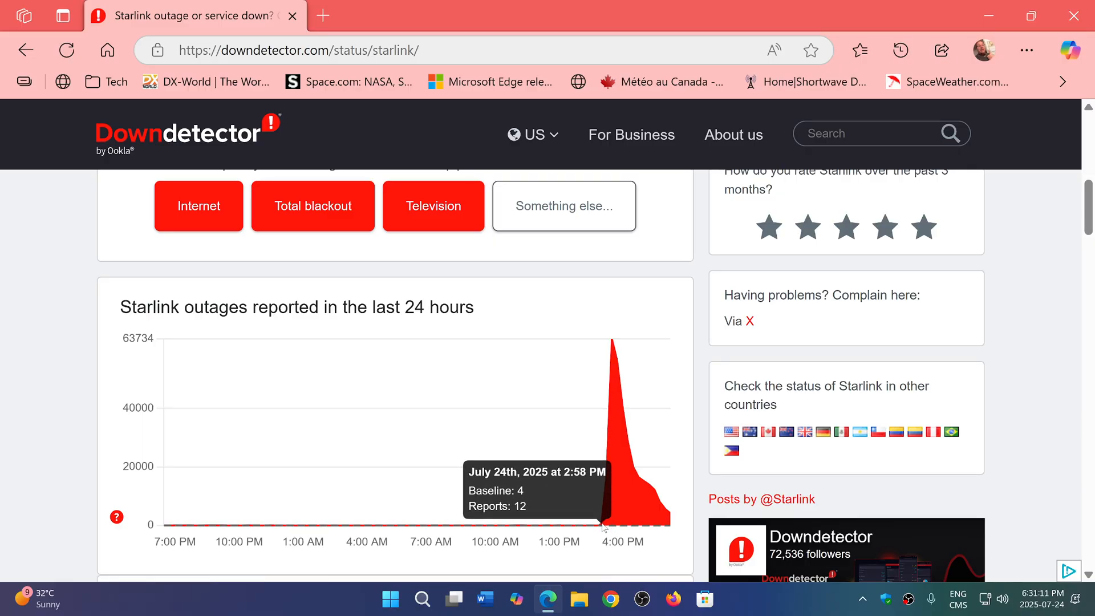
pyautogui.moveTo(639, 468)
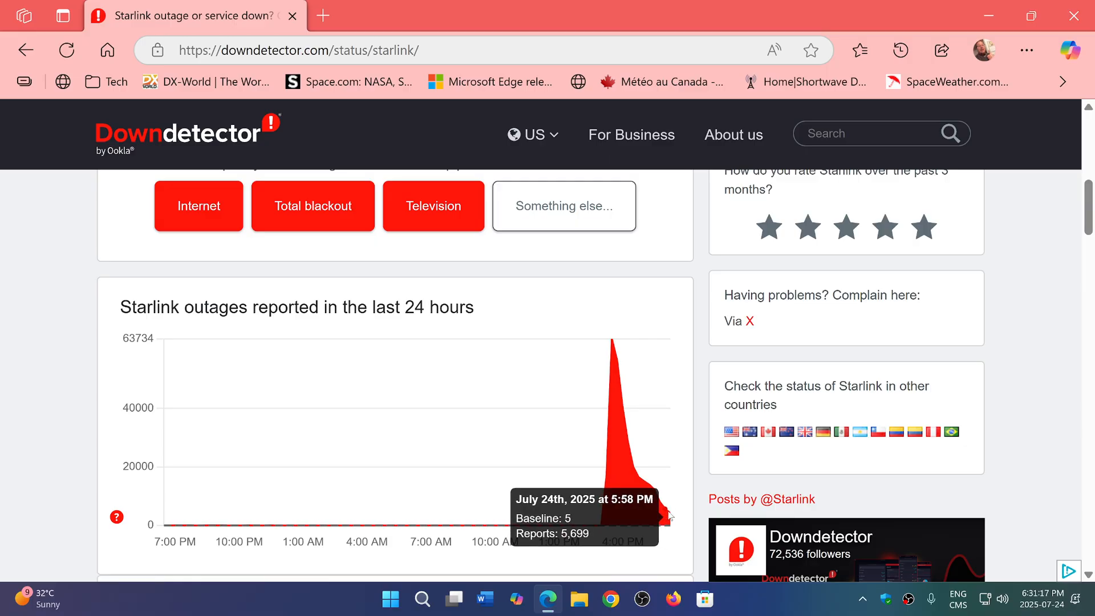
pyautogui.moveTo(662, 510)
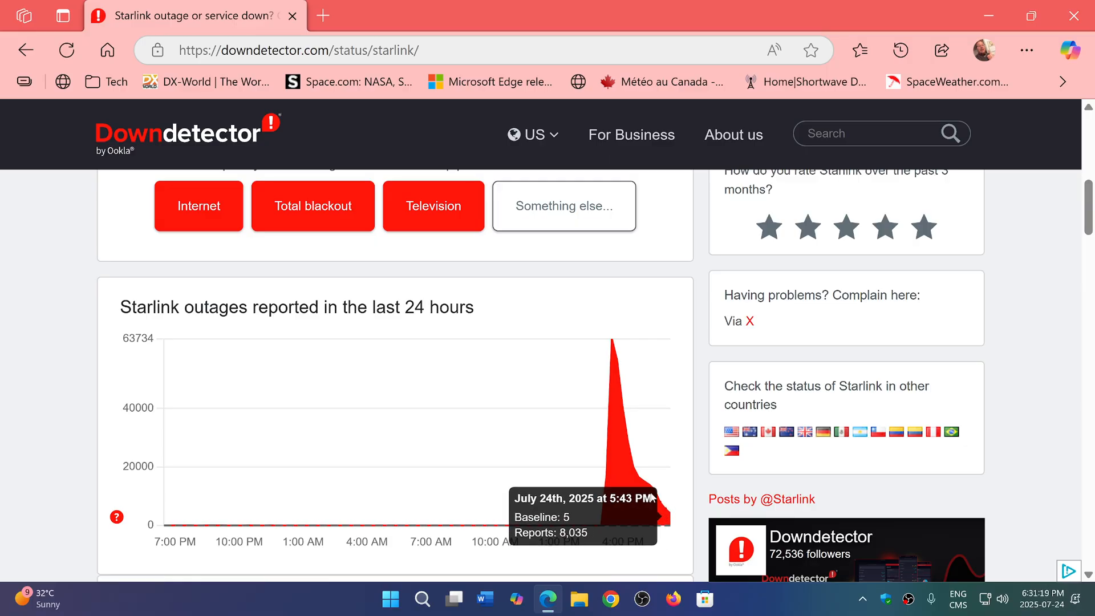
pyautogui.moveTo(507, 264)
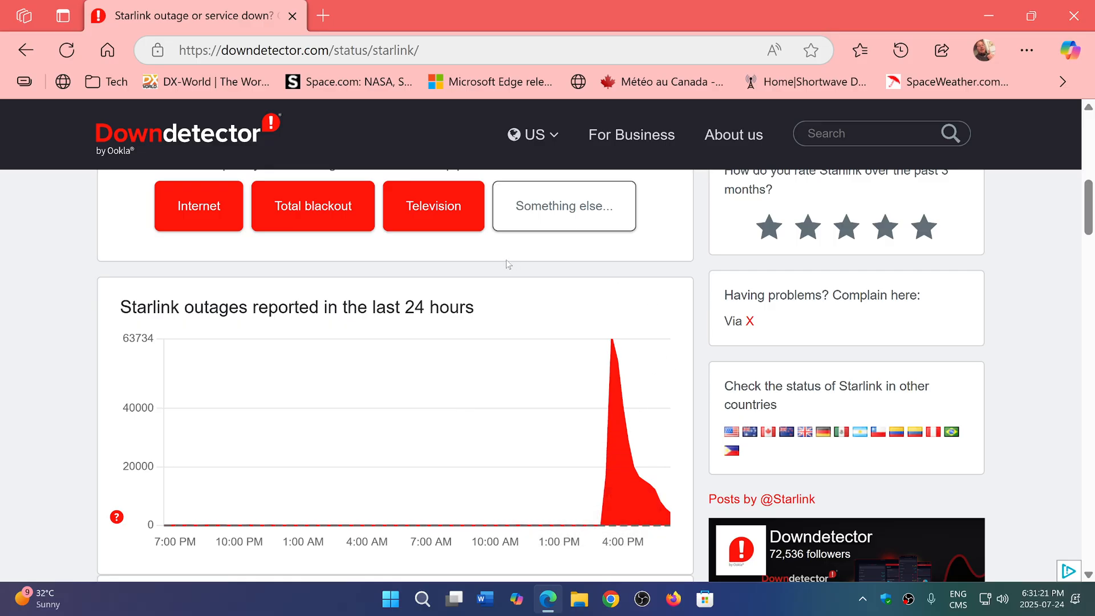
pyautogui.moveTo(692, 520)
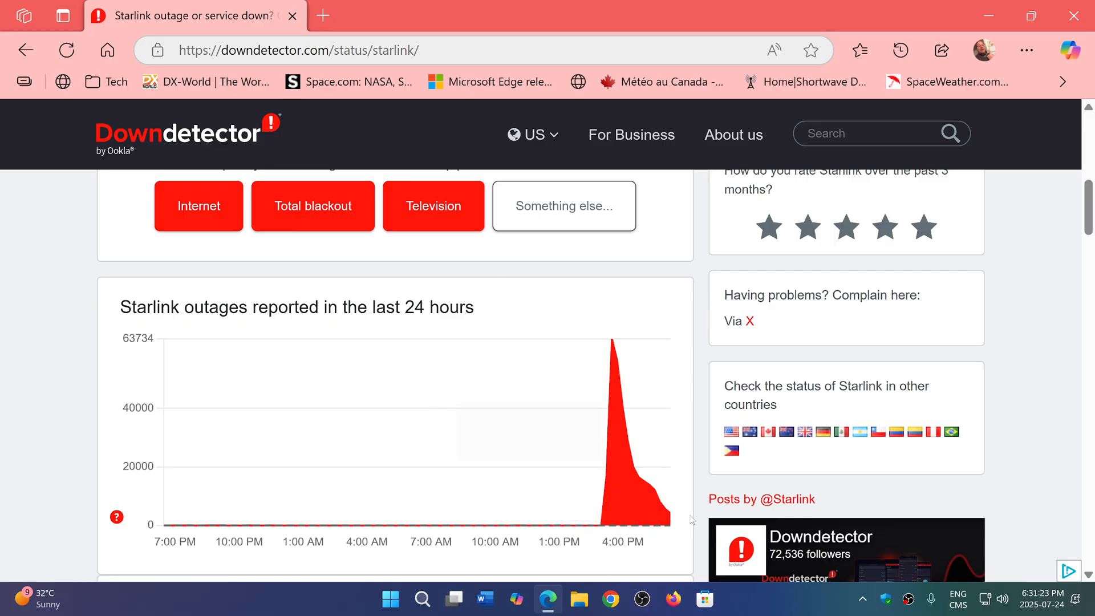
pyautogui.moveTo(614, 338)
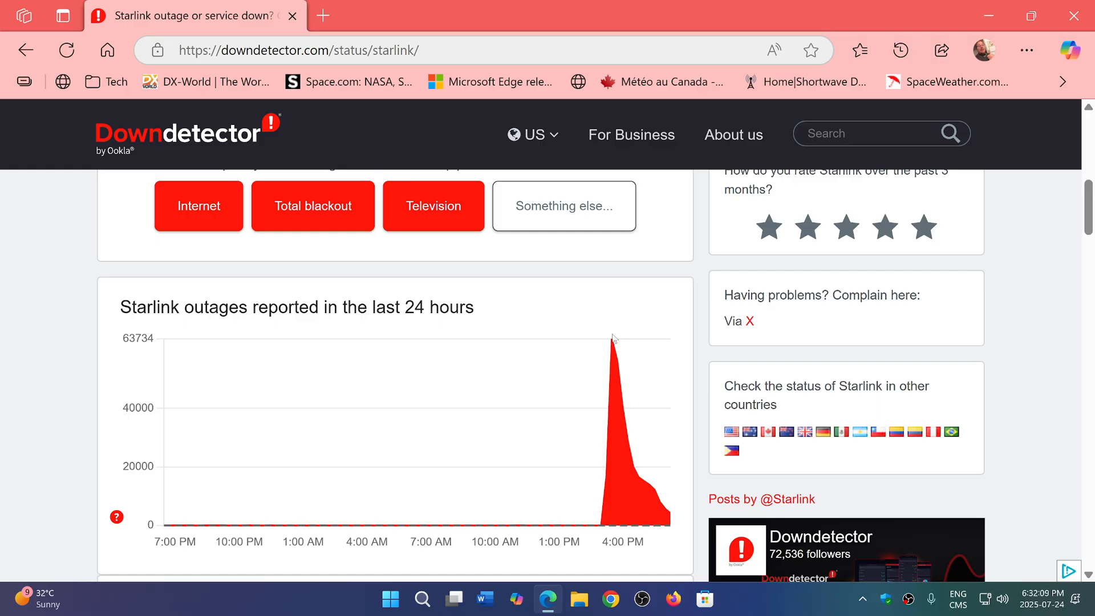
pyautogui.moveTo(882, 537)
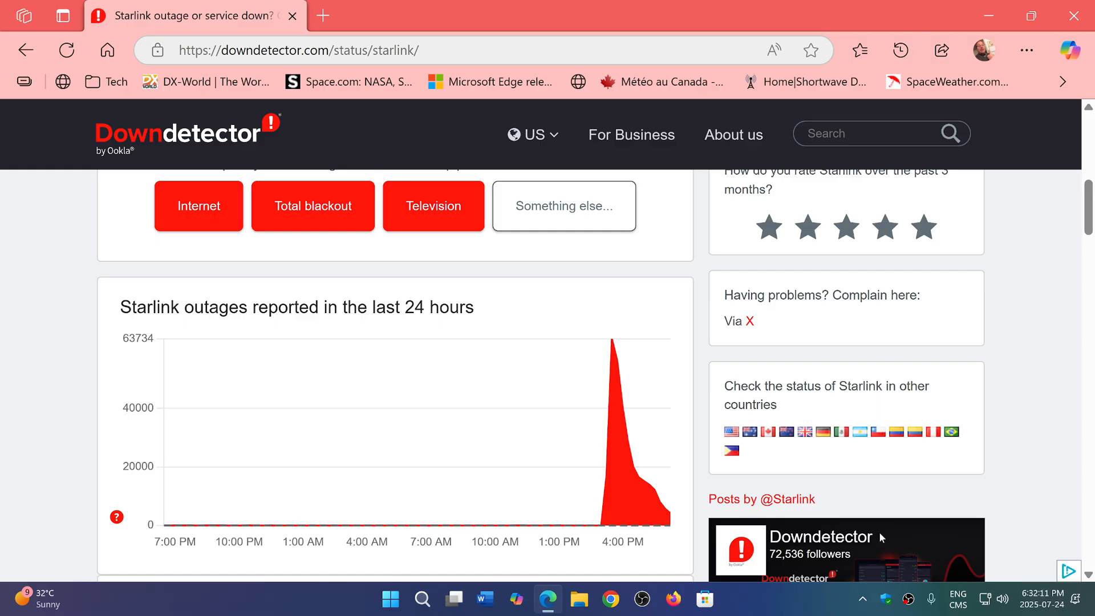
pyautogui.moveTo(931, 505)
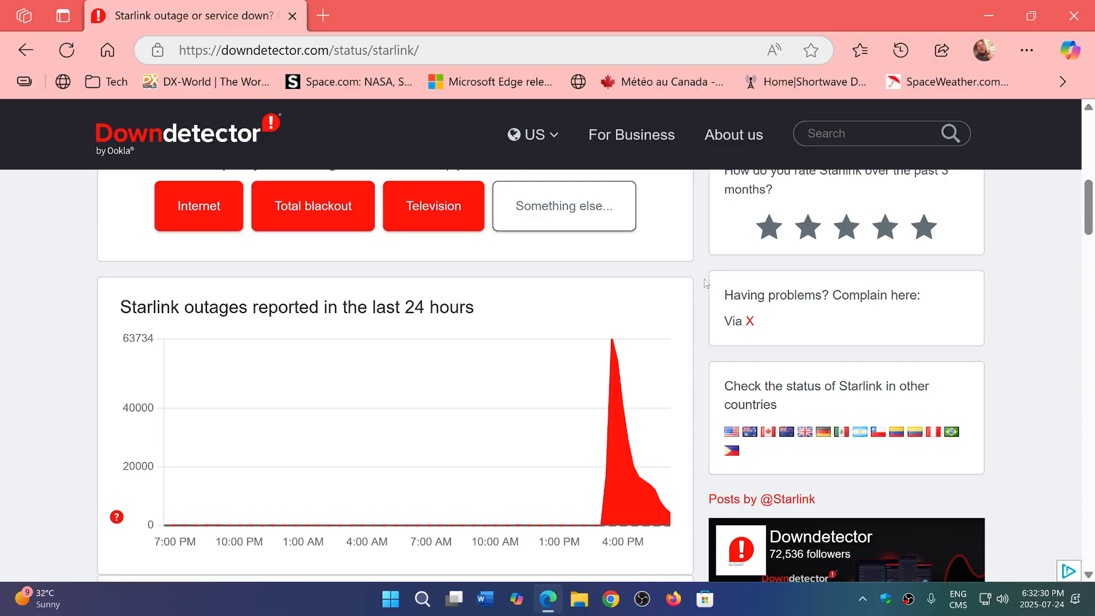
pyautogui.moveTo(804, 596)
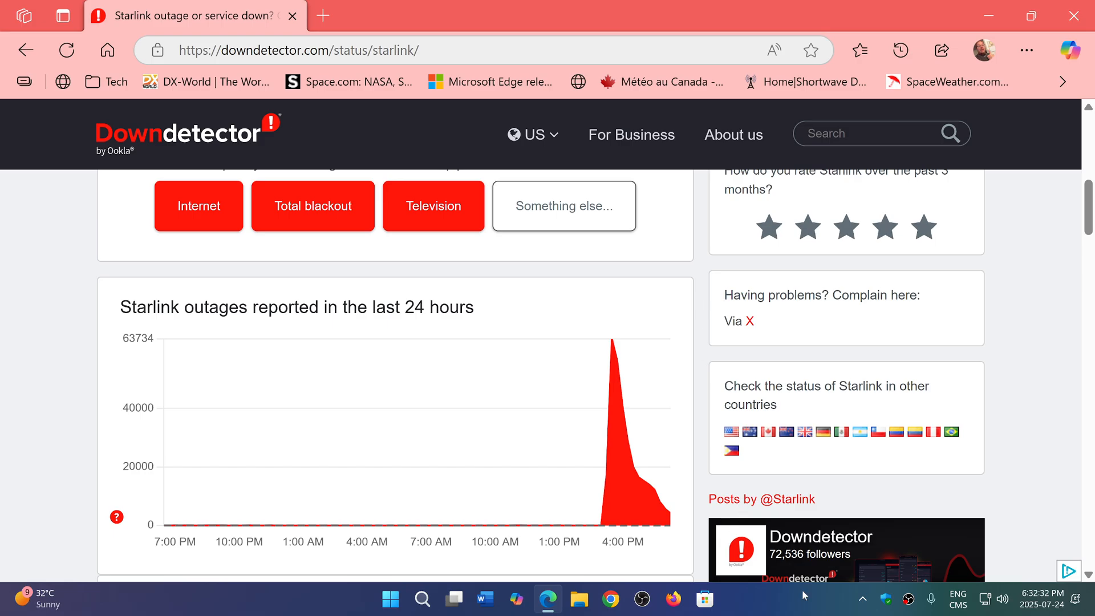